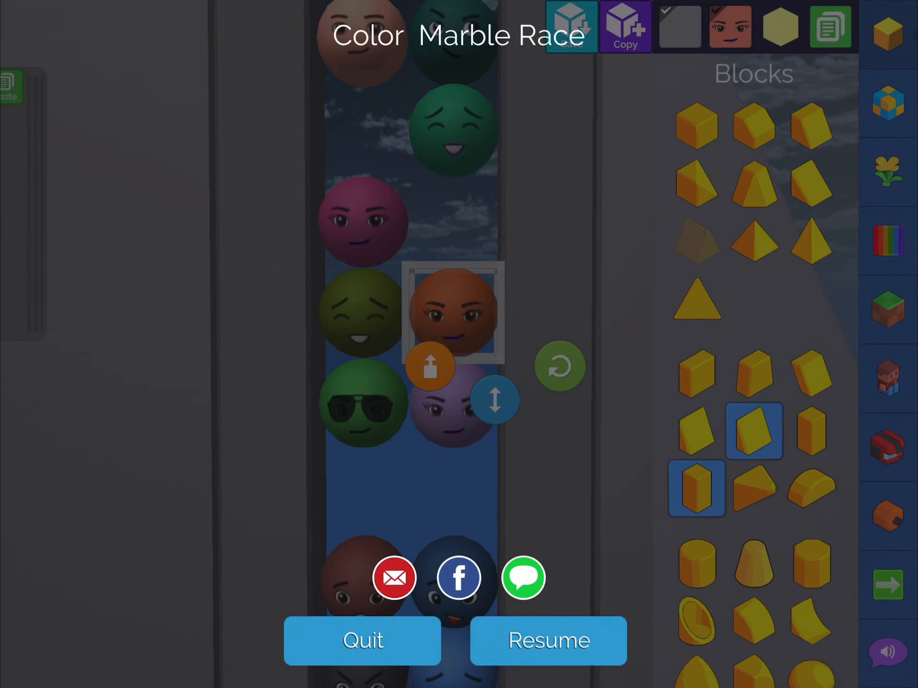
Step: Resume building the Color Marble Race world from the pause menu
{"action": "left_click", "coordinate": [547, 641]}
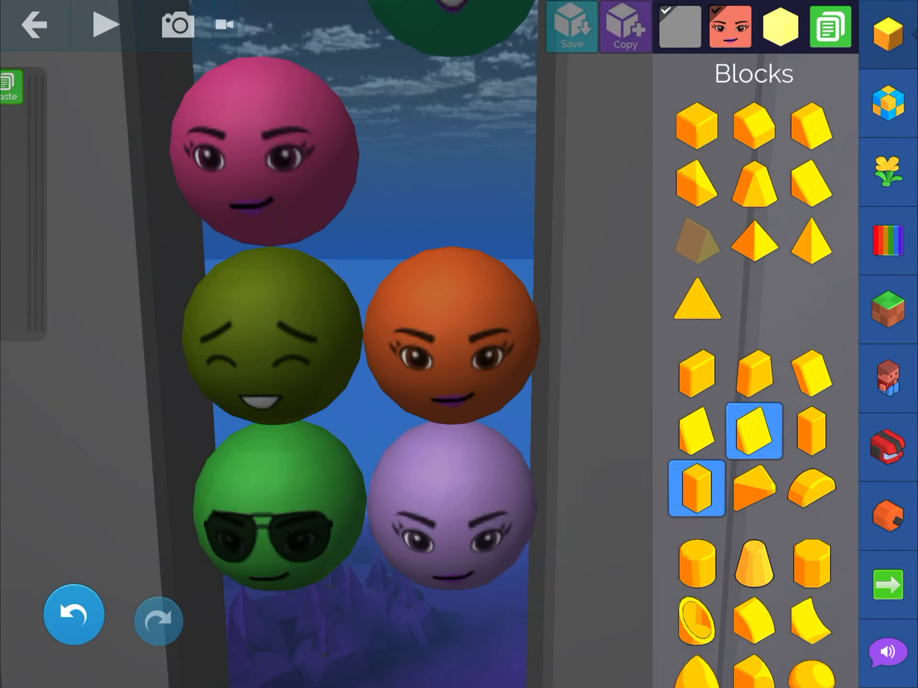
Step: Paint face textures onto the coloured marbles stacked in the start holder
{"action": "left_click", "coordinate": [457, 339]}
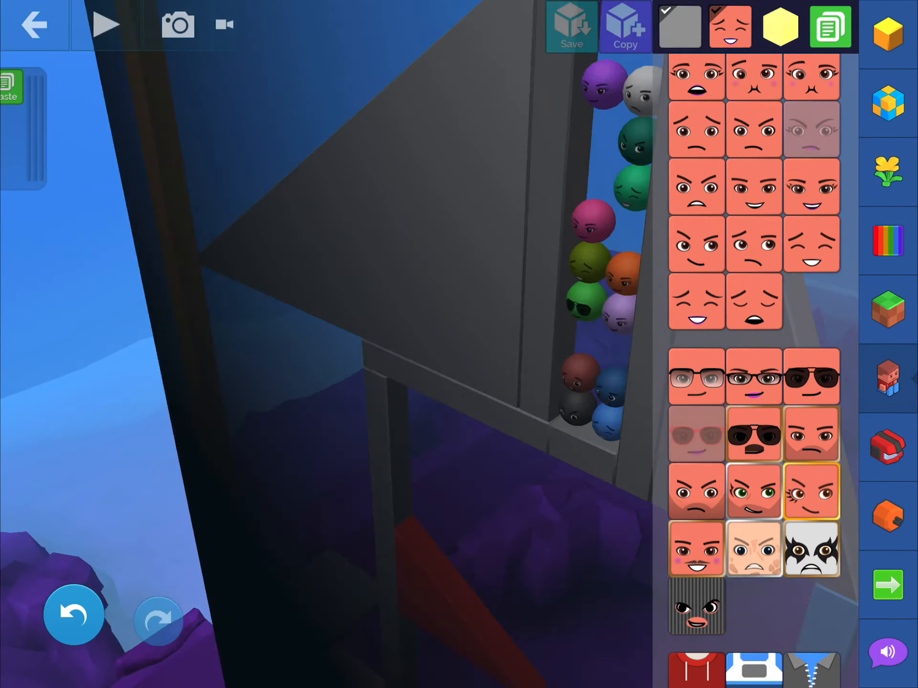
Step: Run the world and look down over the grey start platform and coloured tracks
{"action": "left_click", "coordinate": [104, 25]}
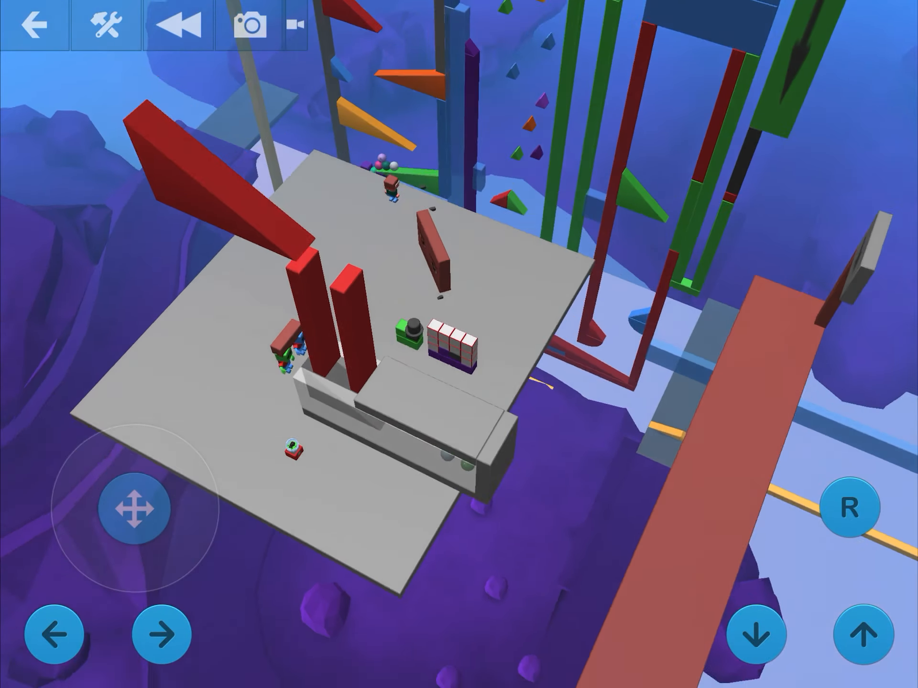
Step: Turn the view around the start platform to reach the top of the red track
{"action": "left_click_drag", "start_coordinate": [133, 508], "coordinate": [170, 538]}
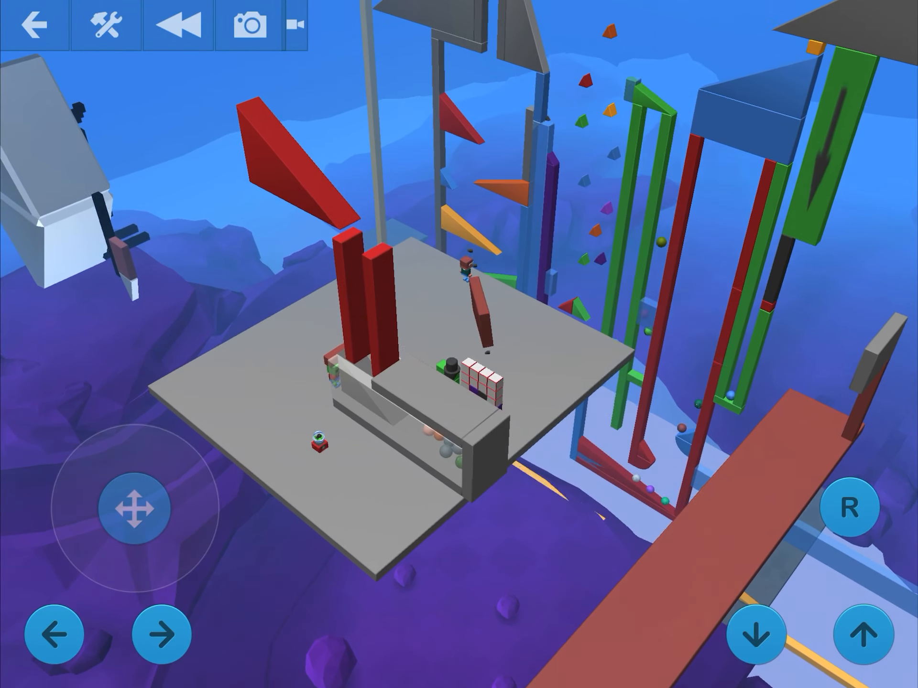
{"action": "left_click_drag", "start_coordinate": [135, 510], "coordinate": [158, 538]}
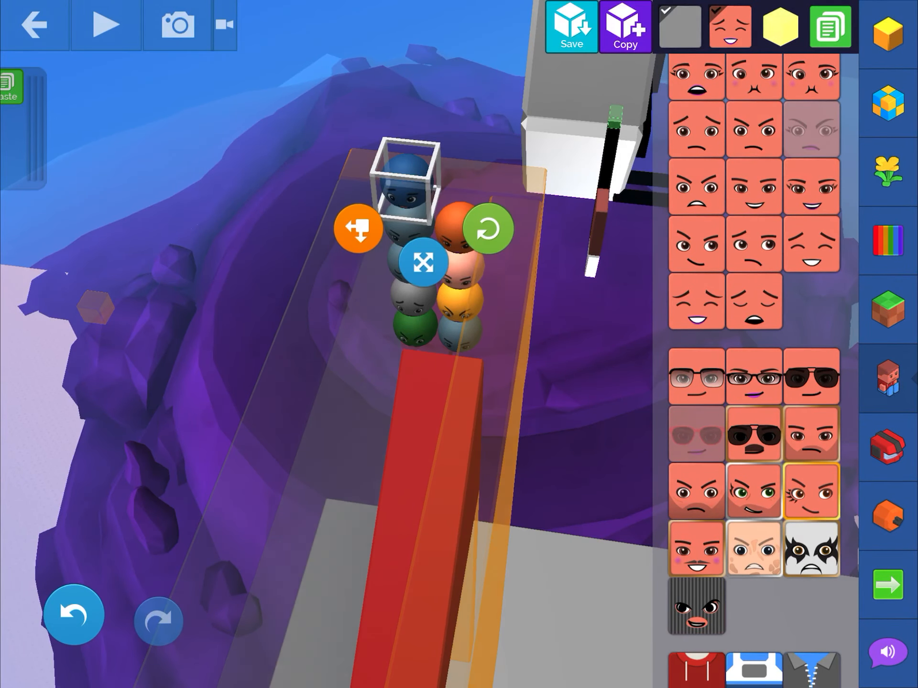
Step: Return to build mode with the marbles stacked in the orange start box
{"action": "left_click", "coordinate": [107, 24]}
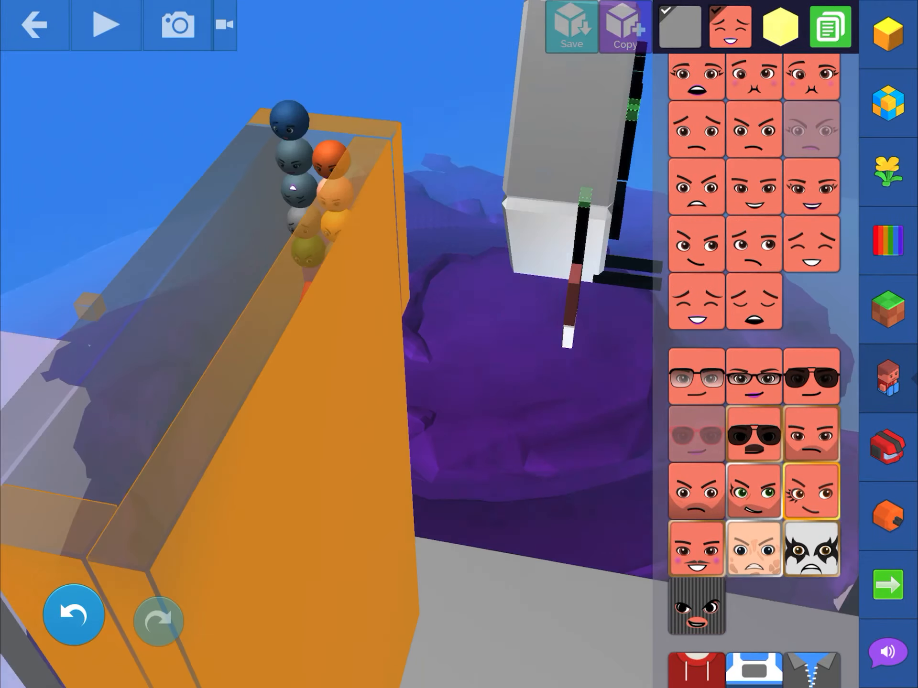
Step: Pick the red paint colour and run the world so the marbles roll down the red track
{"action": "left_click", "coordinate": [105, 24]}
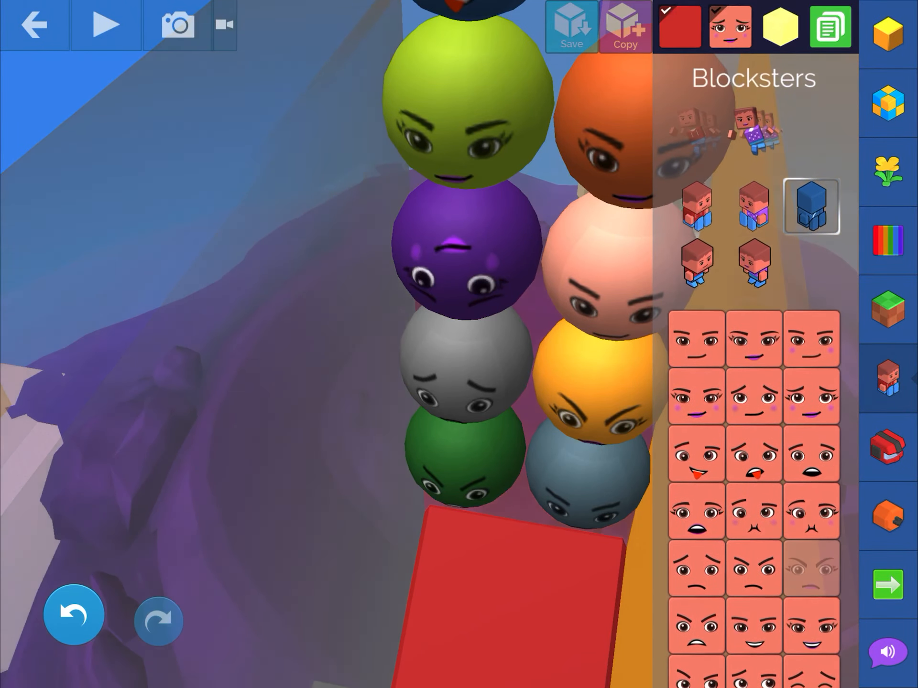
{"action": "left_click", "coordinate": [677, 27]}
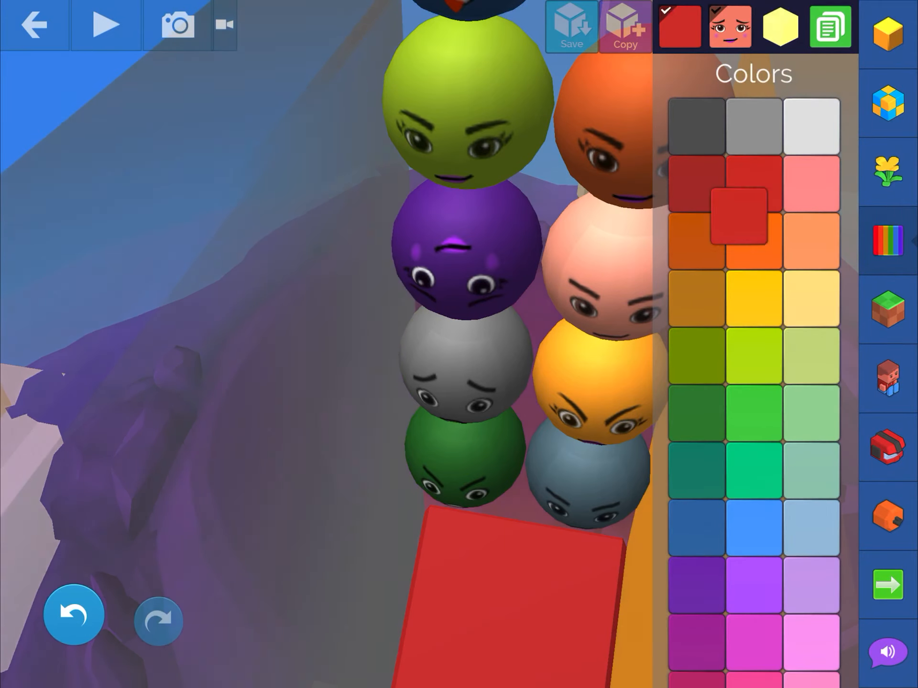
{"action": "left_click", "coordinate": [825, 287]}
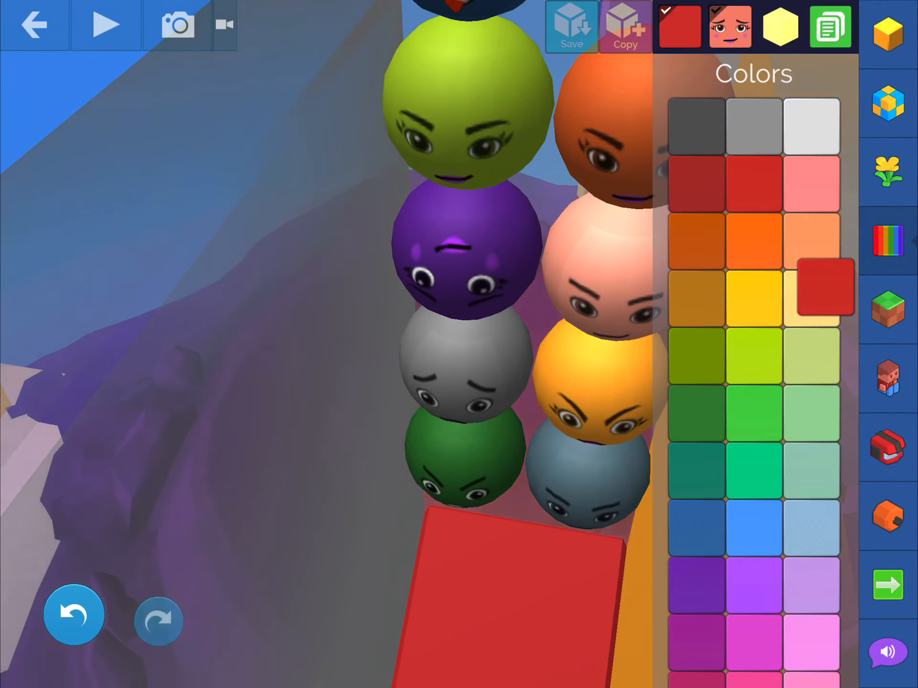
{"action": "left_click", "coordinate": [106, 25]}
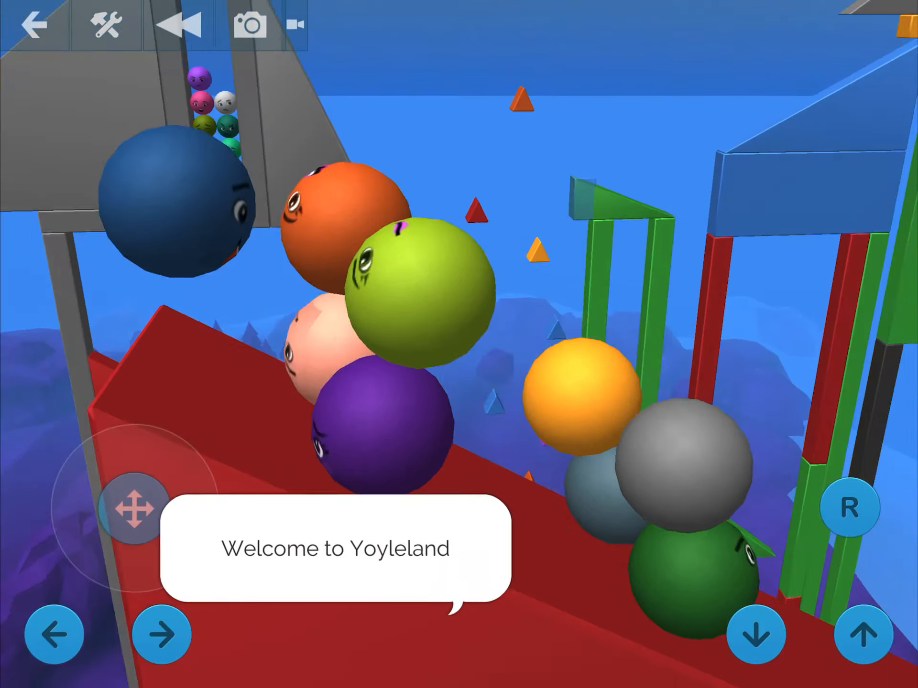